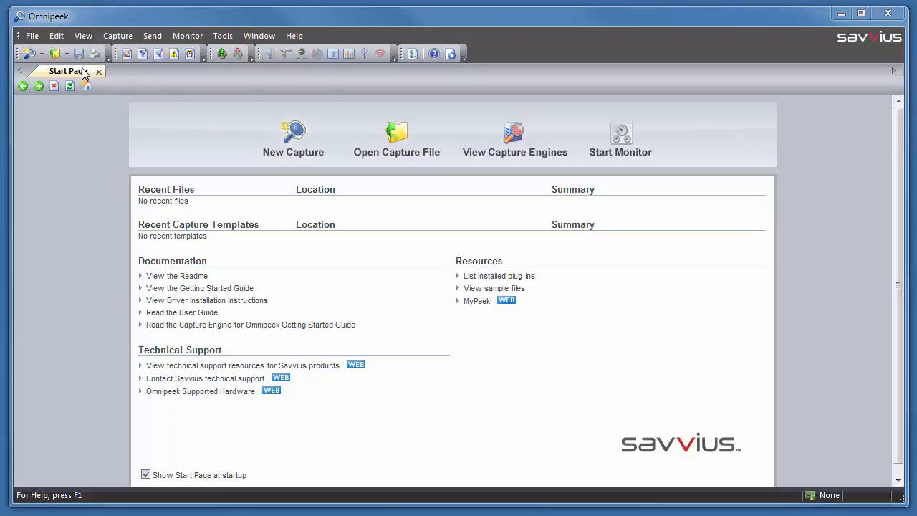
- Create a new capture 'Capture 1' saving to disk and keeping only the 10 most recent files
left_click(32, 35)
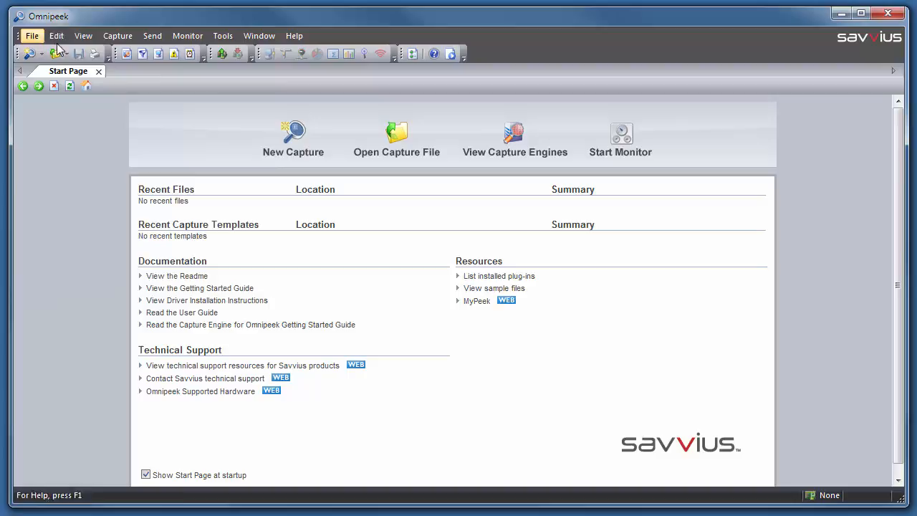
mouse_move(294, 136)
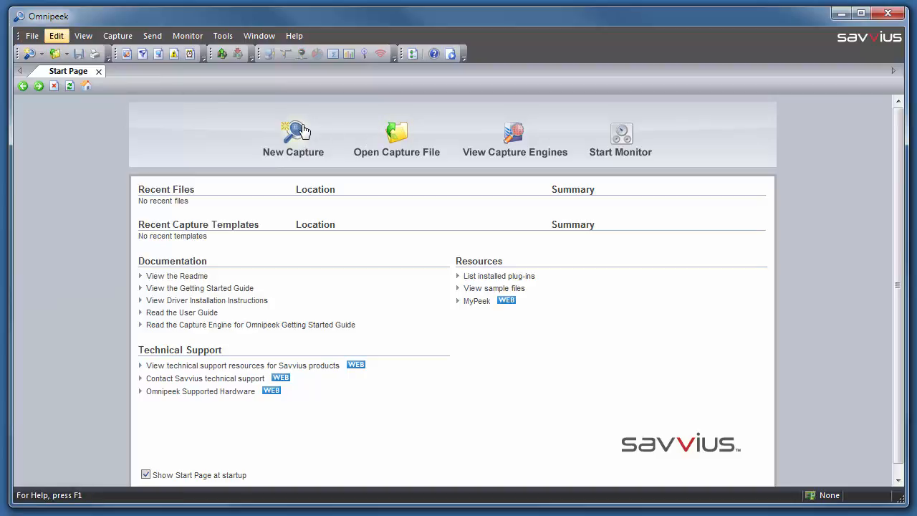
mouse_move(294, 132)
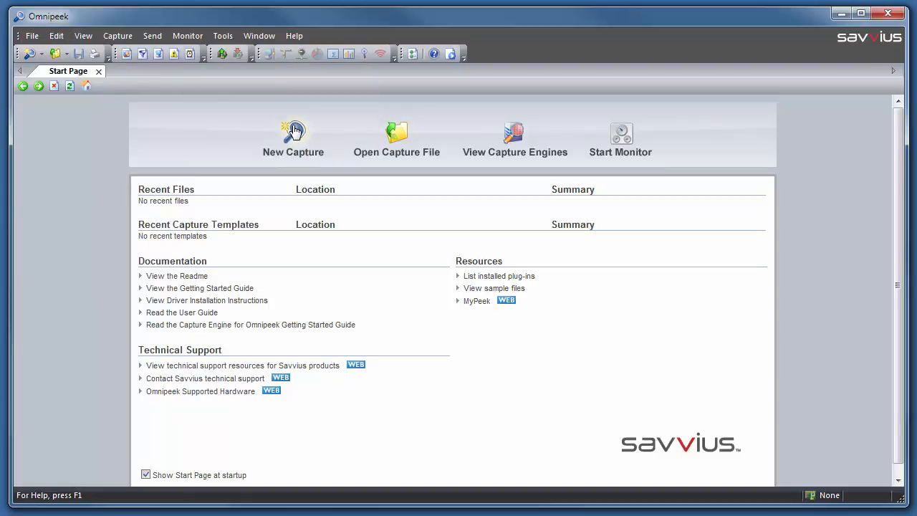
left_click(293, 136)
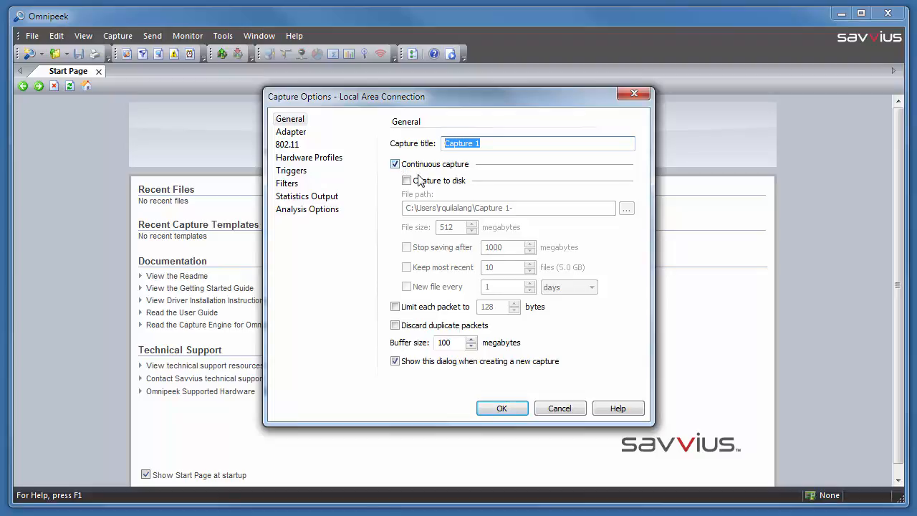
left_click(407, 180)
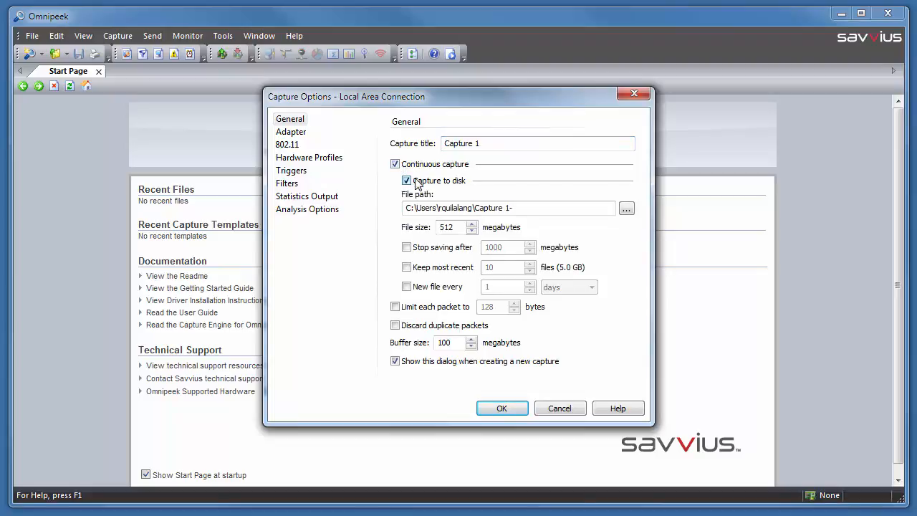
left_click(508, 208)
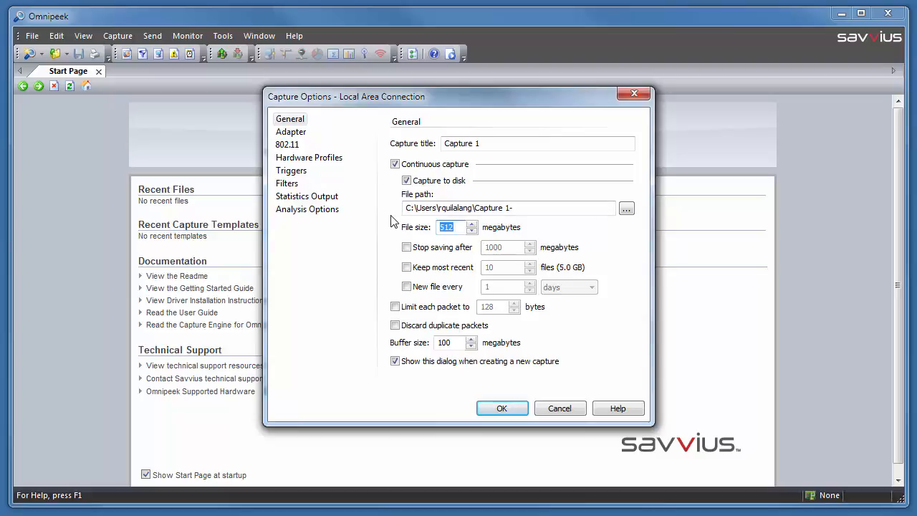
left_click(407, 268)
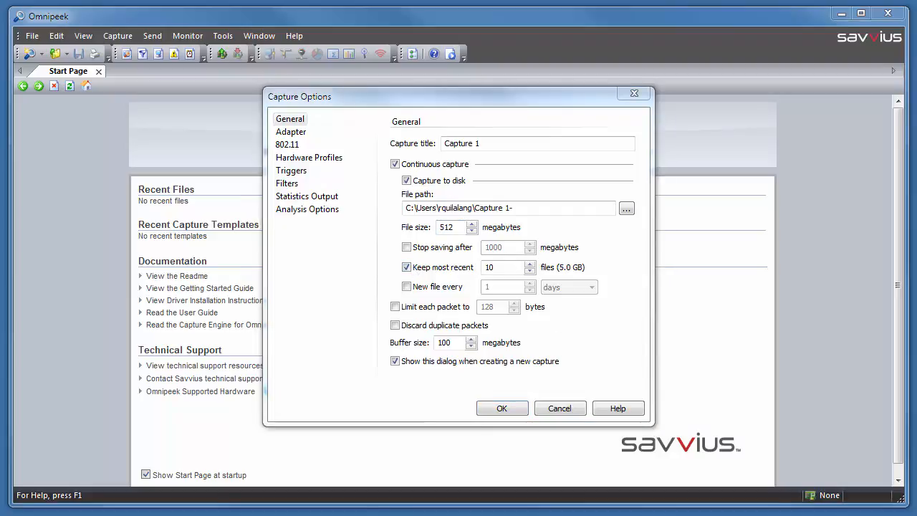
- On the Adapter page, select Local Area Connection then Wireless Network Connection and view its properties
left_click(291, 131)
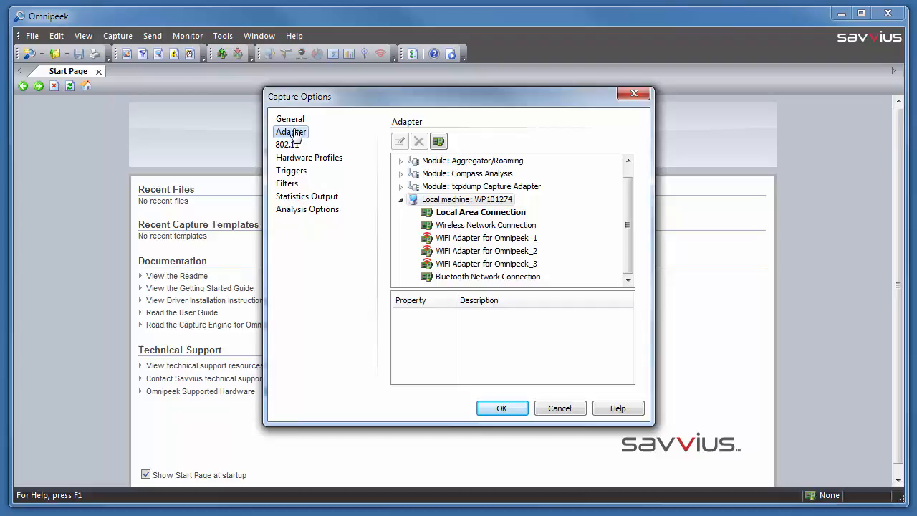
mouse_move(441, 212)
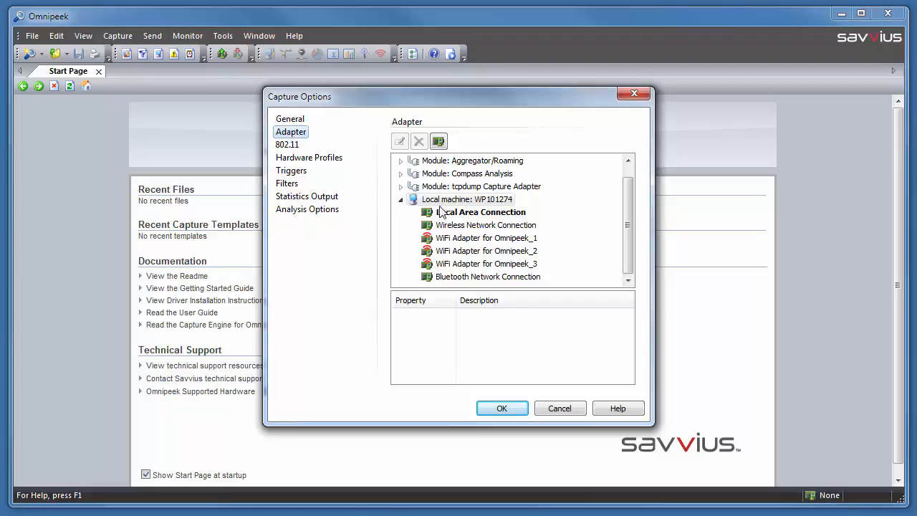
left_click(467, 199)
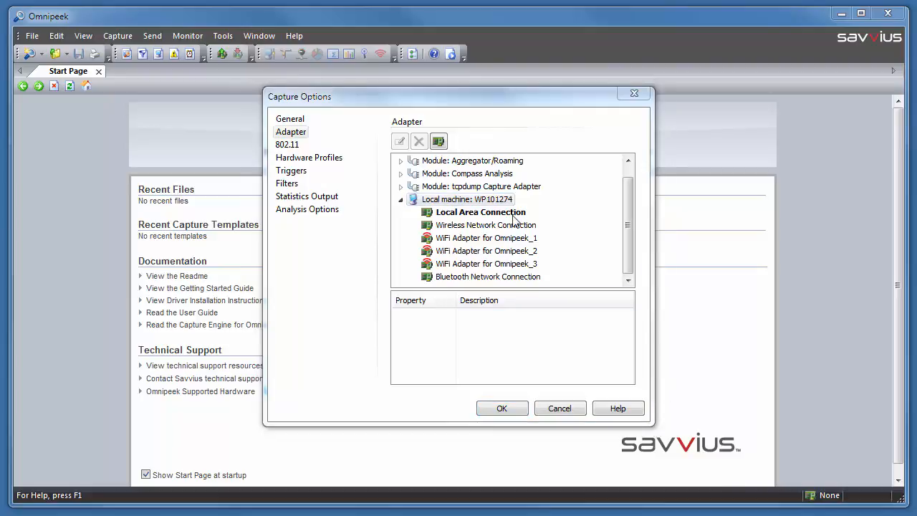
left_click(480, 212)
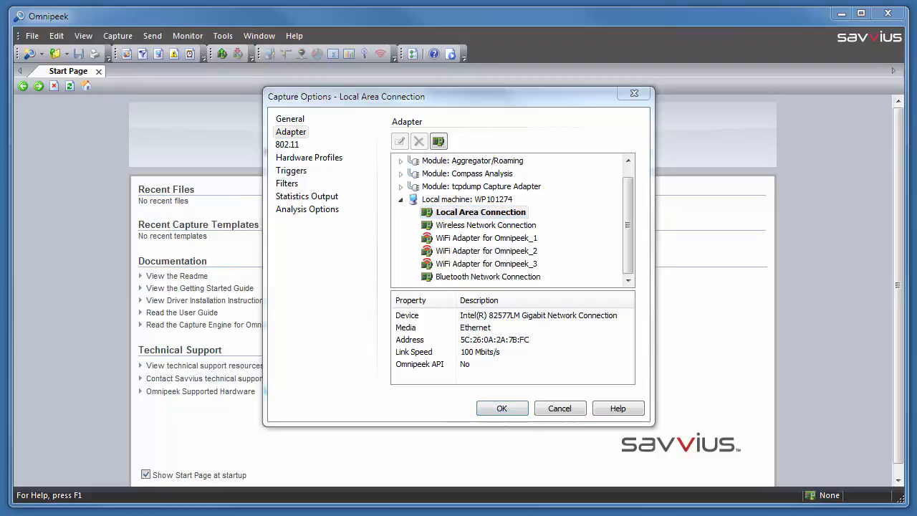
left_click(486, 225)
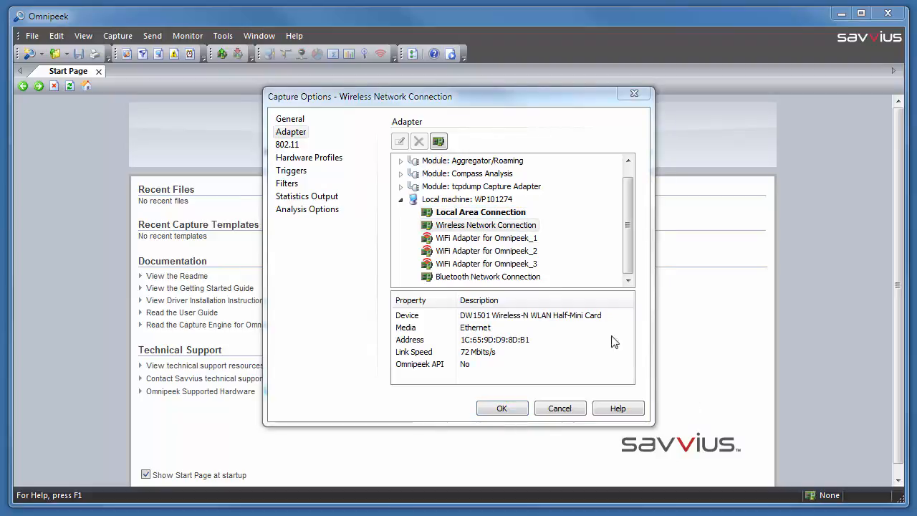
left_click(485, 225)
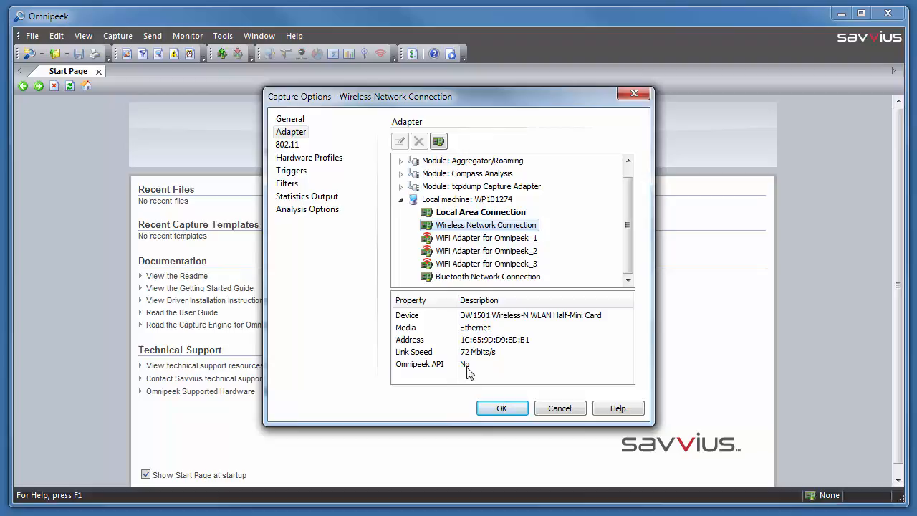
- Select WiFi Adapter for Omnipeek_2, then settle on WiFi Adapter for Omnipeek_1 as the capture adapter
left_click(485, 251)
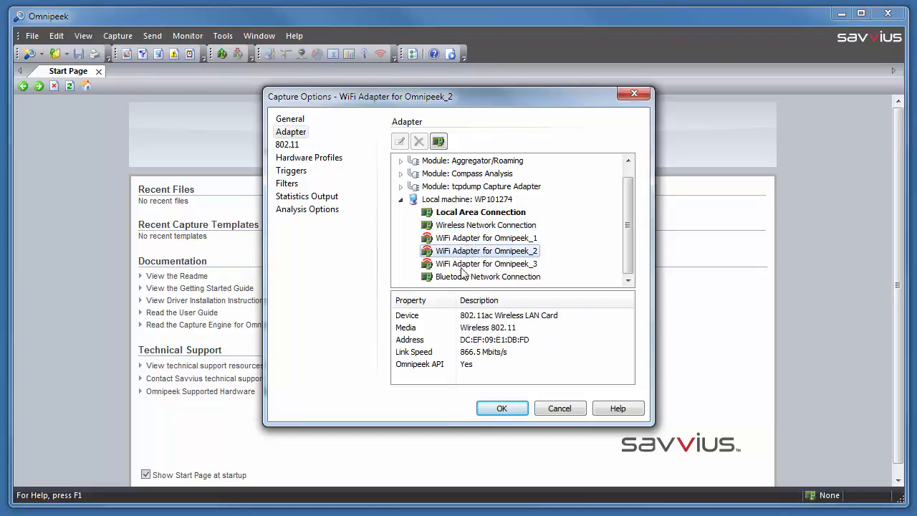
left_click(486, 238)
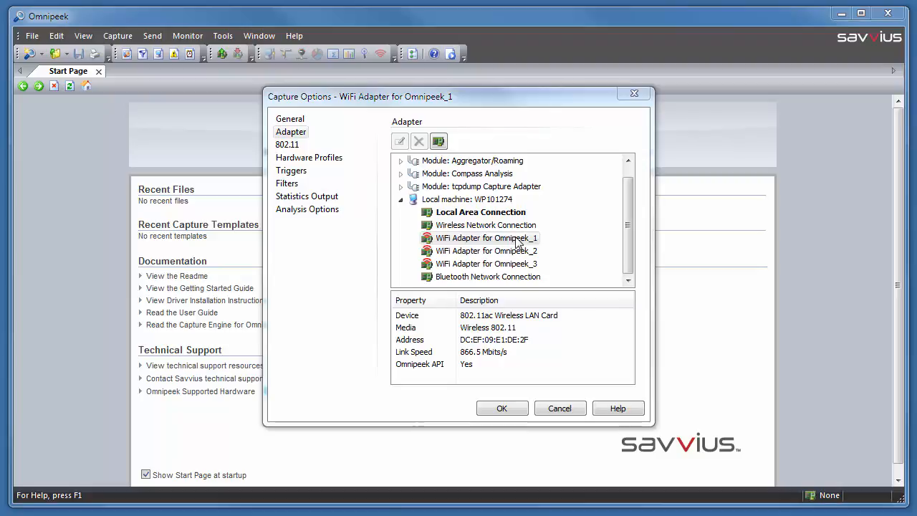
left_click(485, 238)
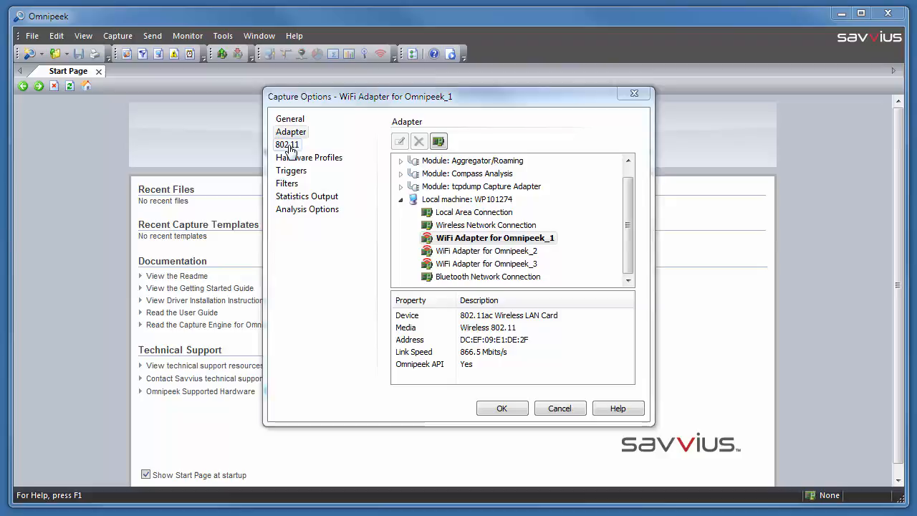
- Set the 802.11 channel selection to Scan, accept the scanning options and confirm the capture options
left_click(286, 143)
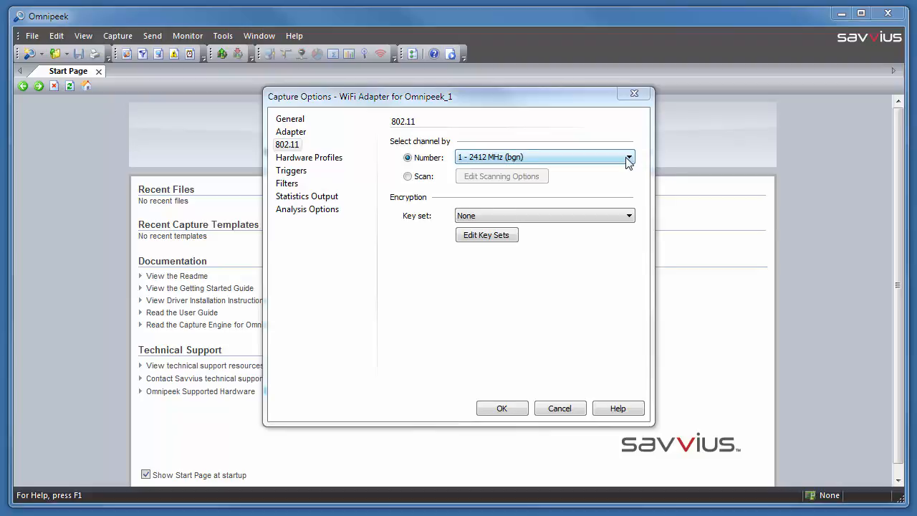
left_click(627, 156)
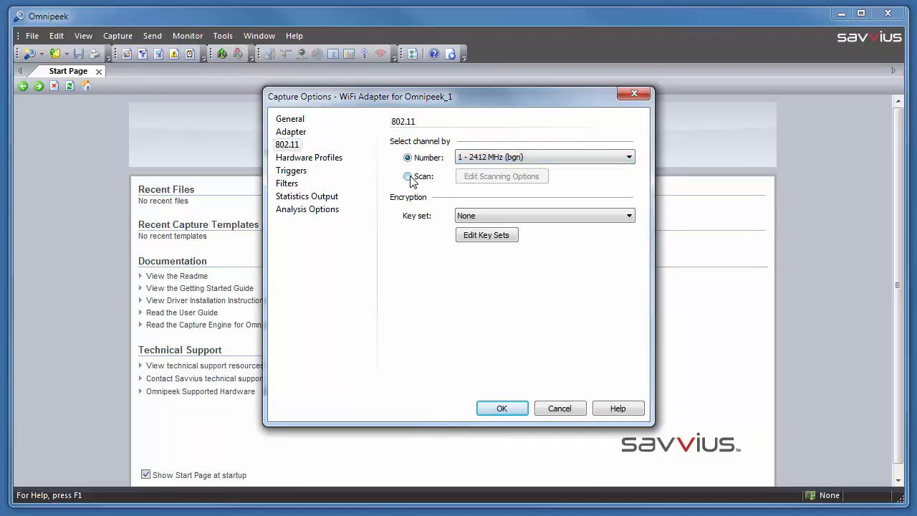
left_click(502, 175)
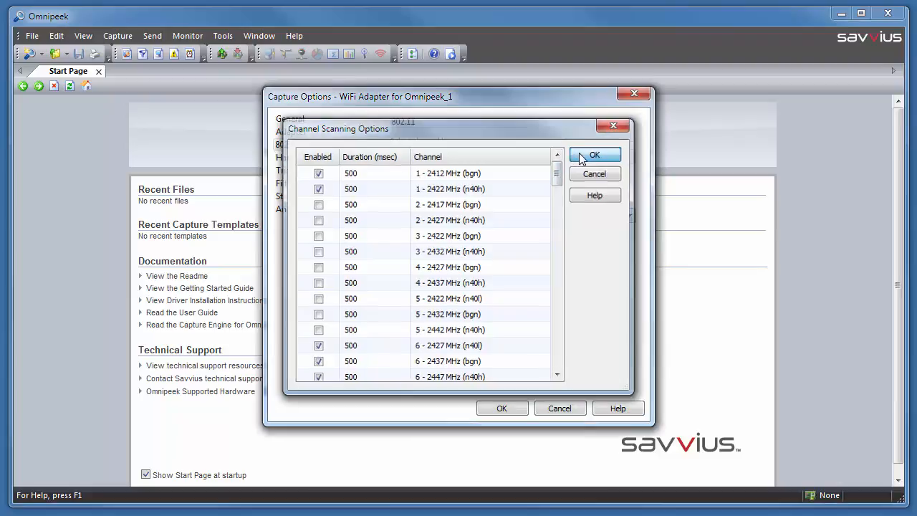
left_click(593, 154)
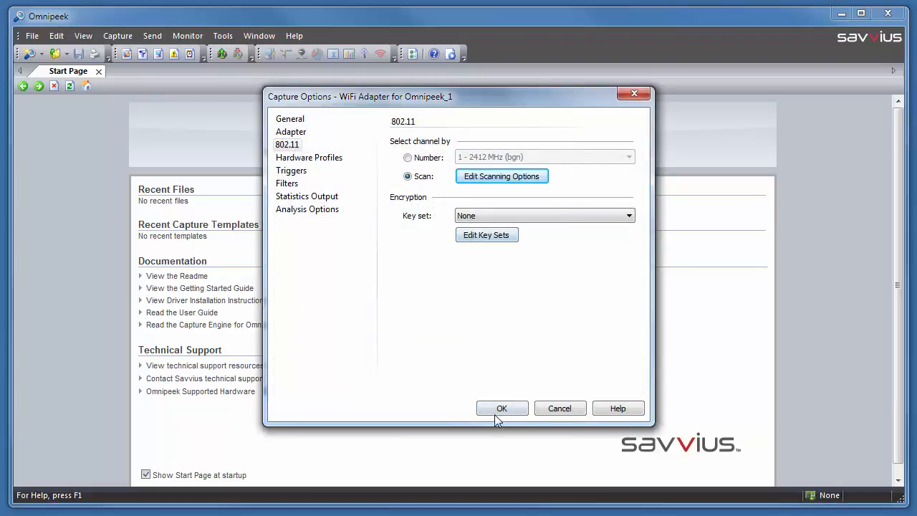
left_click(559, 406)
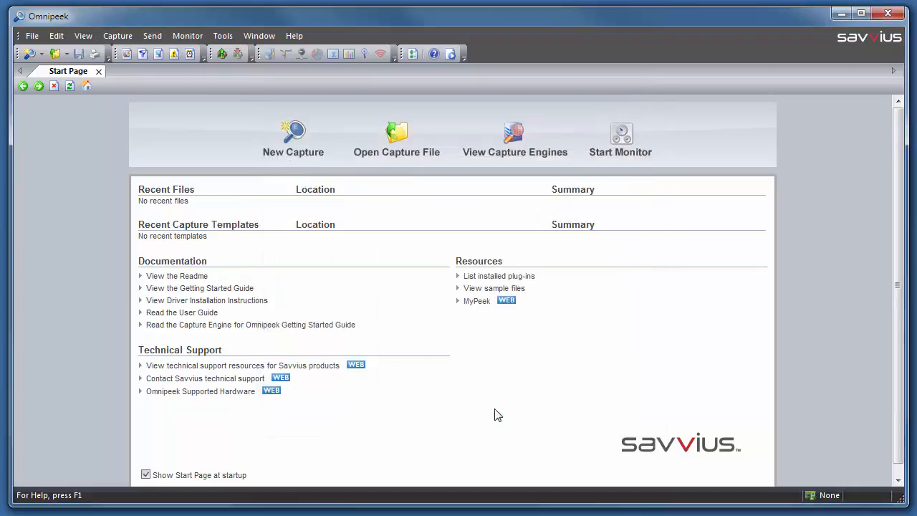
- Start capturing packets in the Capture 1 window on WiFi Adapter for Omnipeek_1
left_click(293, 136)
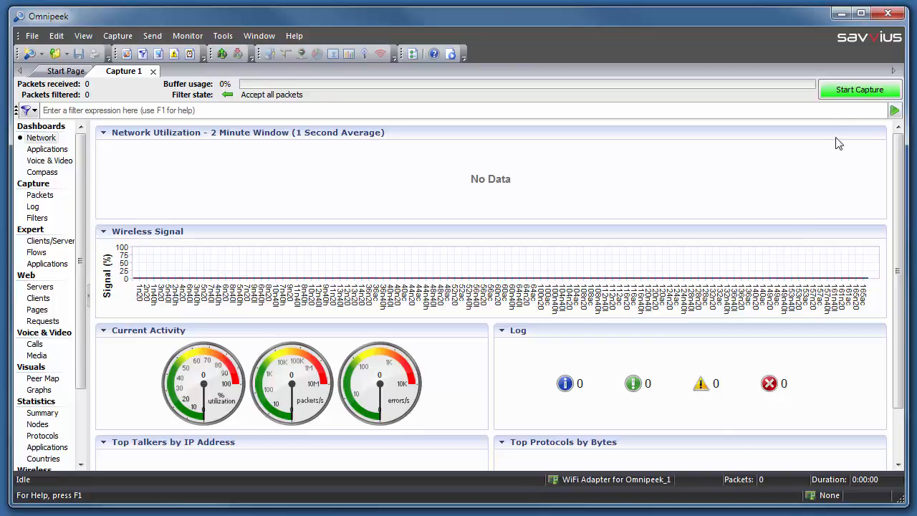
left_click(860, 89)
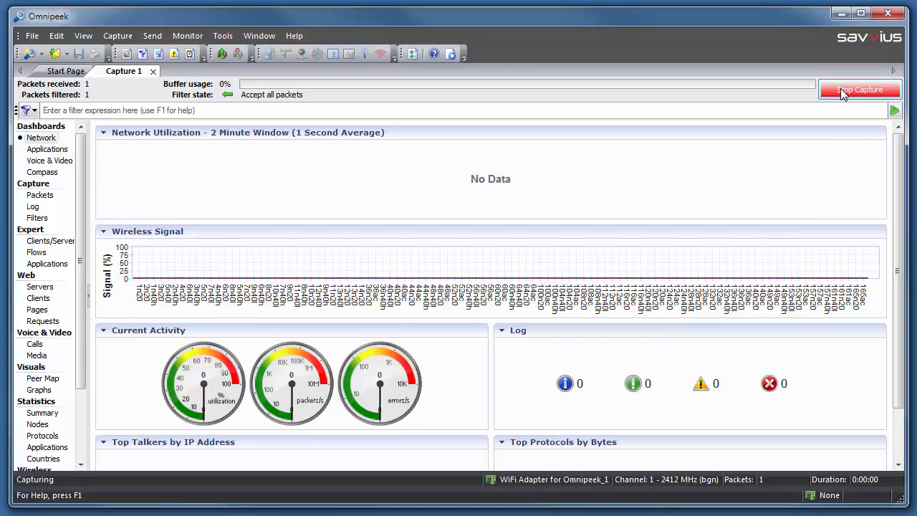